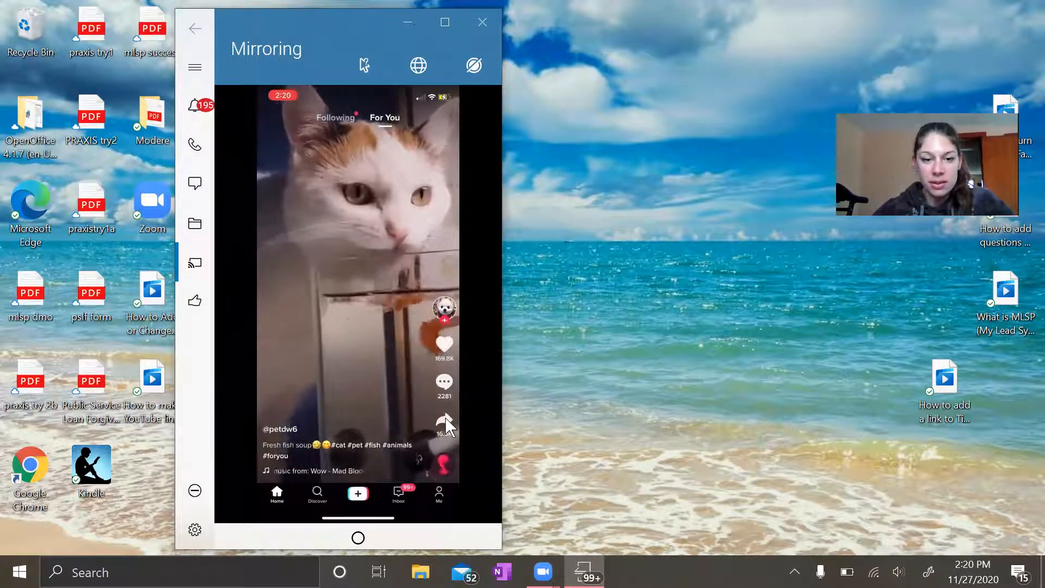
Start a Duet from the cat fish-soup video's Share menu and record beside it.
click(445, 427)
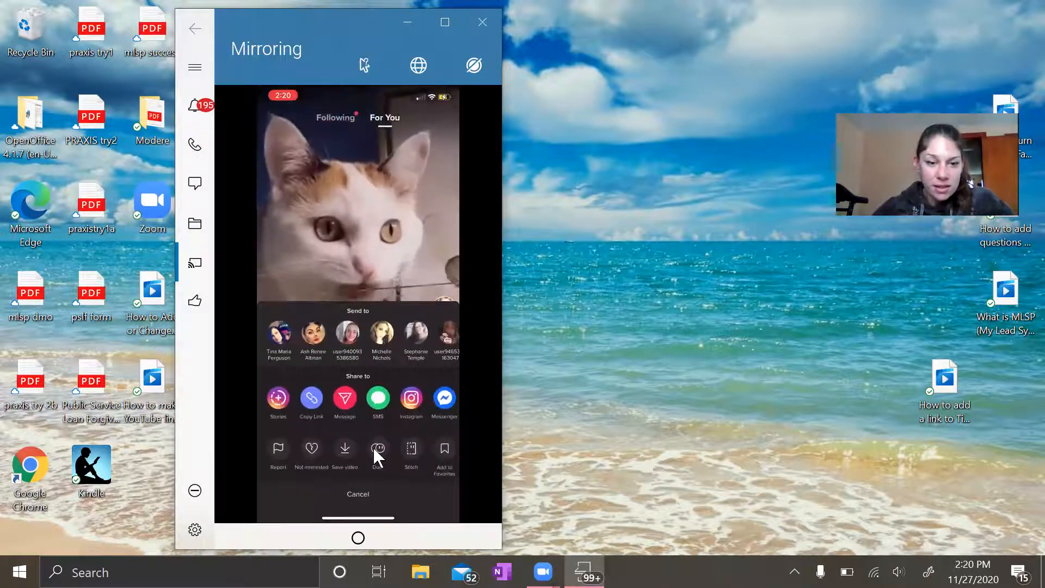
click(378, 448)
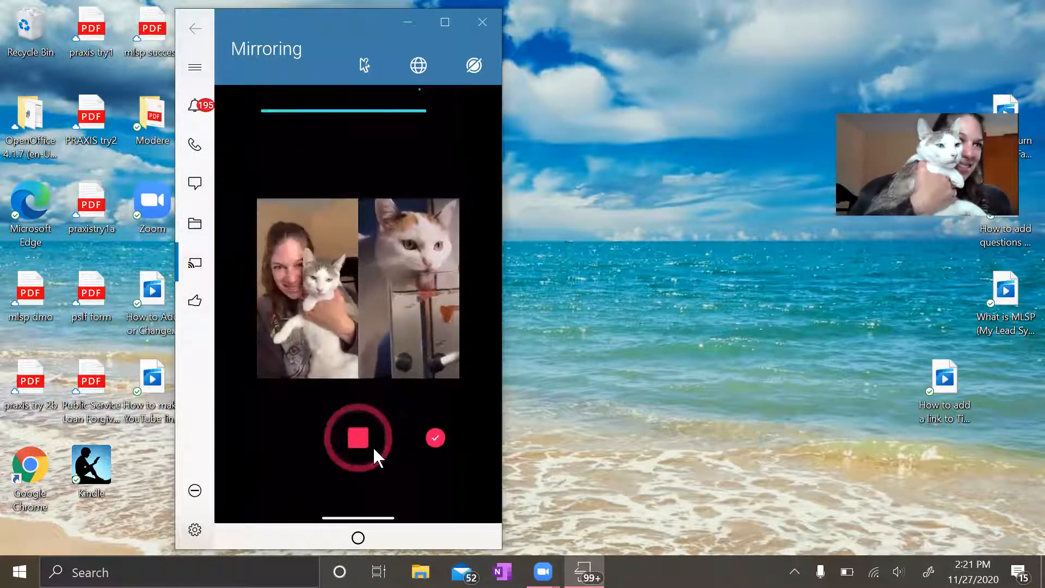
Finish the side-by-side duet recording and continue to the Post screen.
click(358, 438)
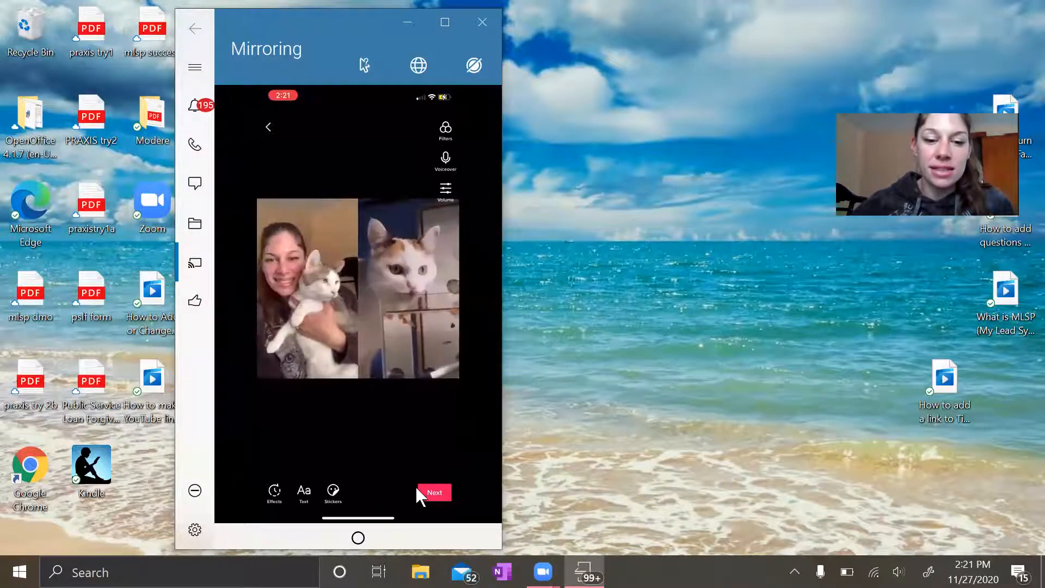
click(433, 492)
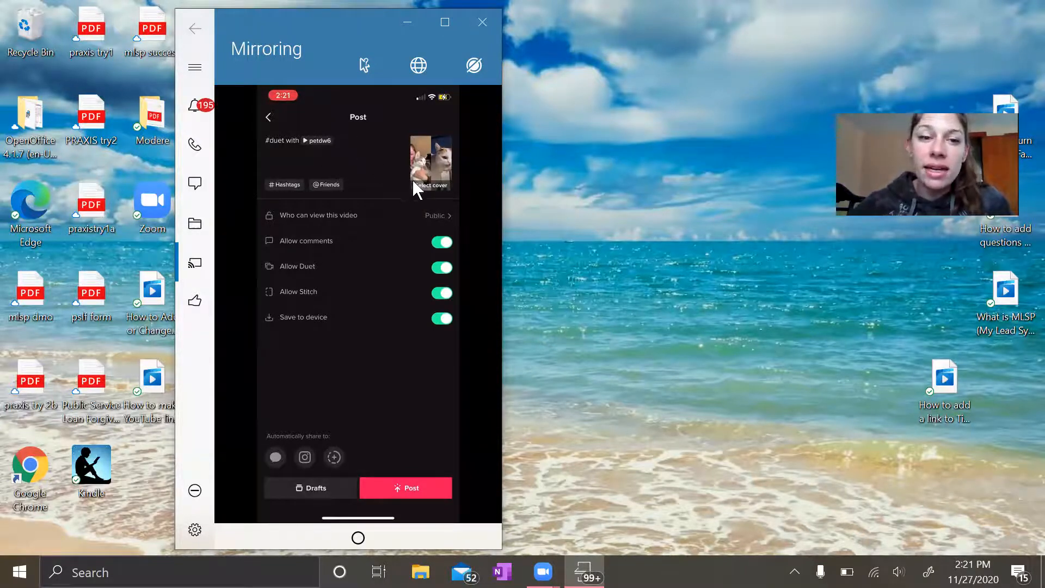
Choose a different frame of the duet clip as the video's cover.
click(431, 160)
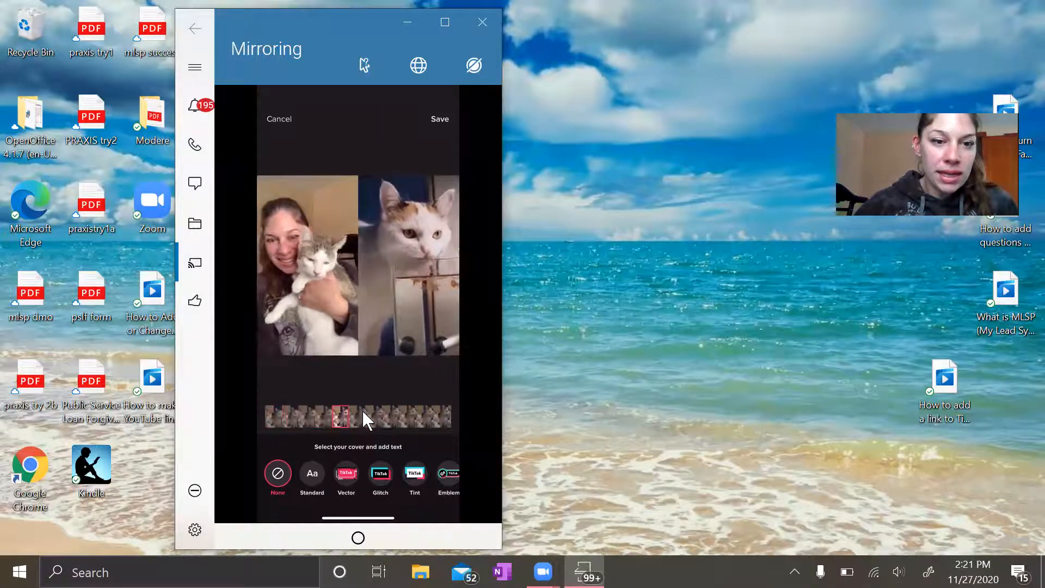
click(380, 418)
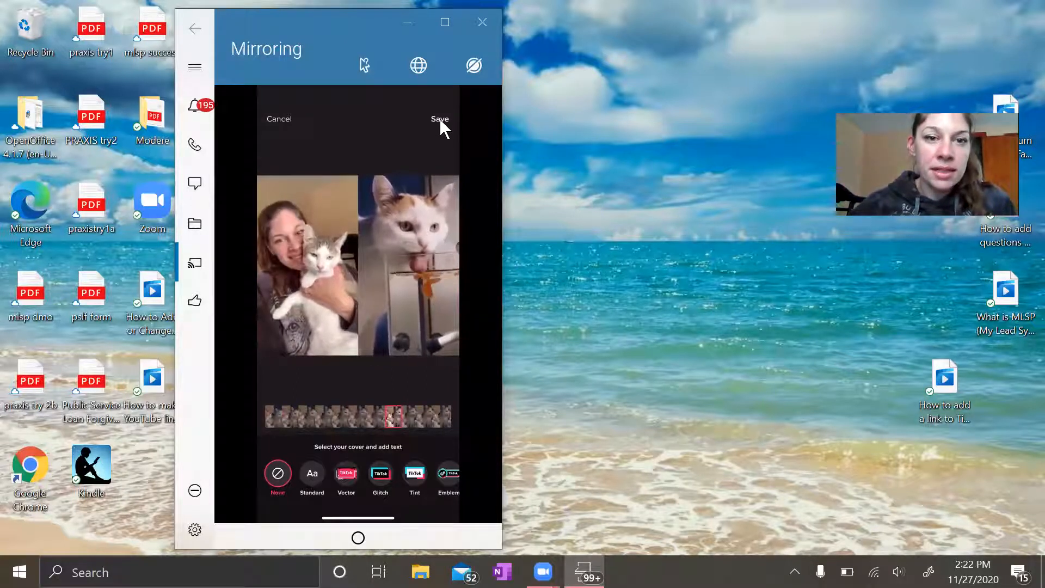
Save the new cover and caption the duet 'Milo is not sure what is happening LOL'.
click(440, 118)
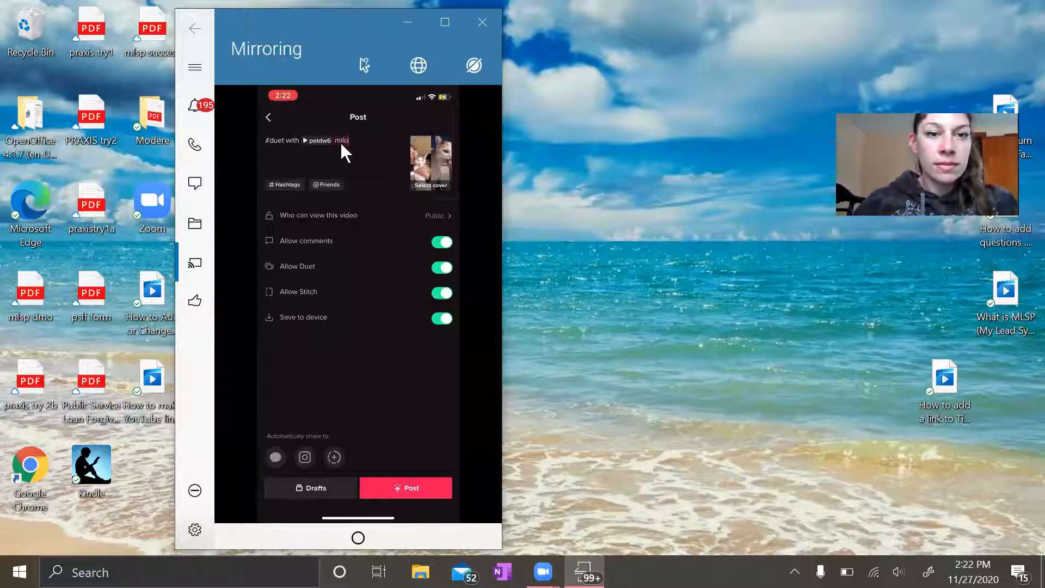
text(Milo is not)
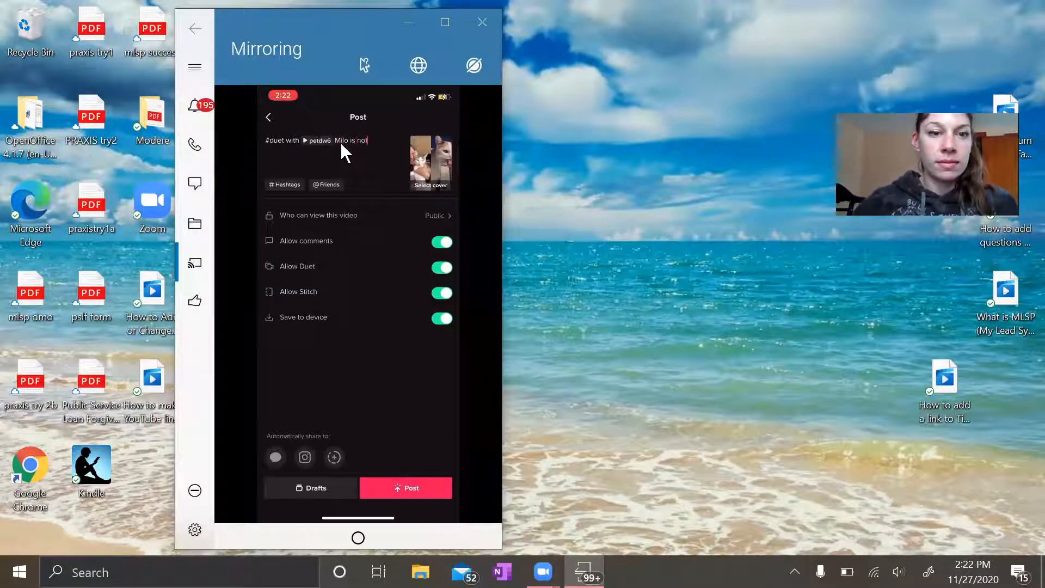
text(sure what)
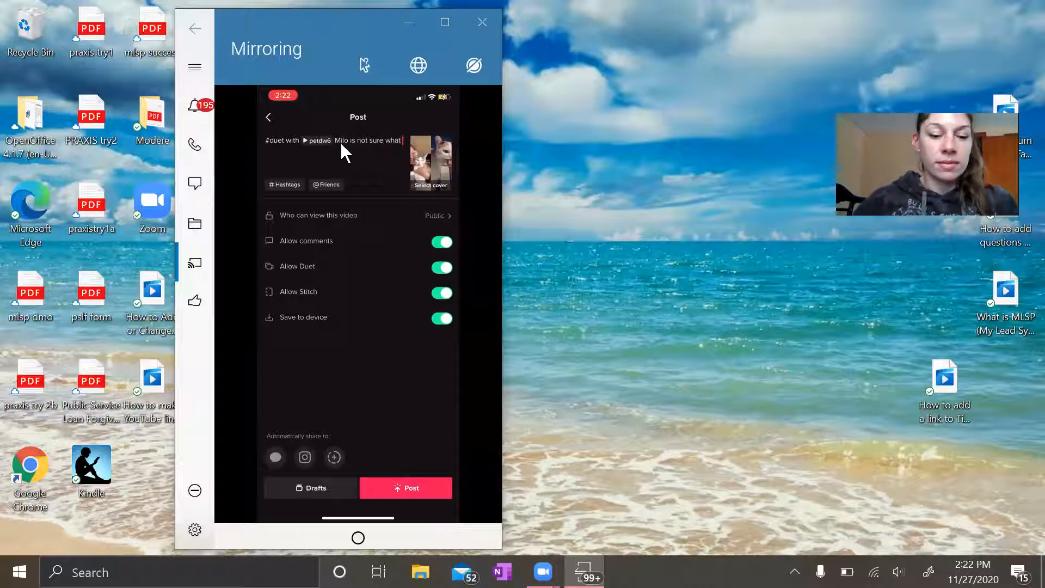
text(is happening LOL)
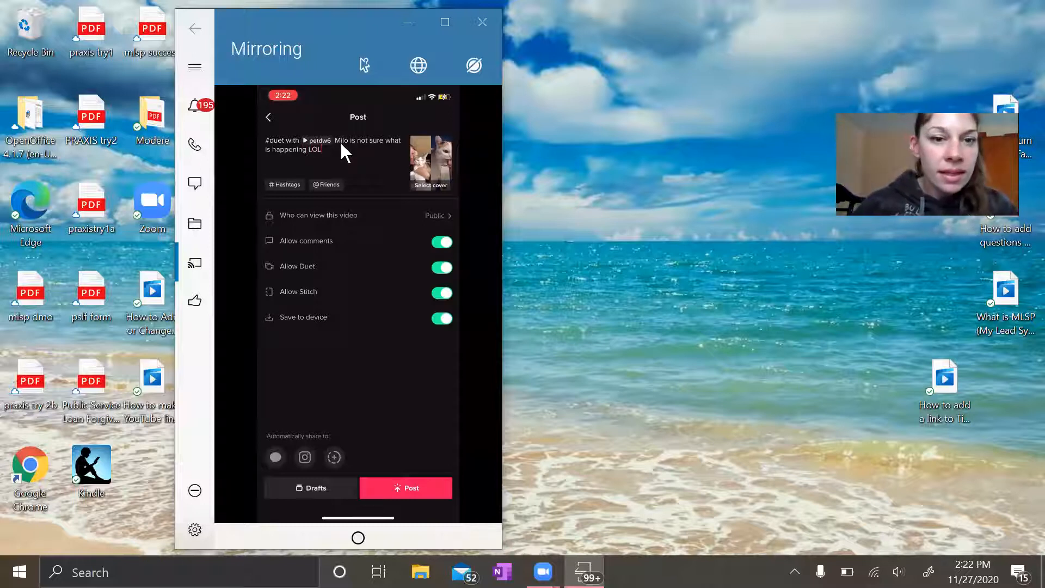
mouse_move(434, 260)
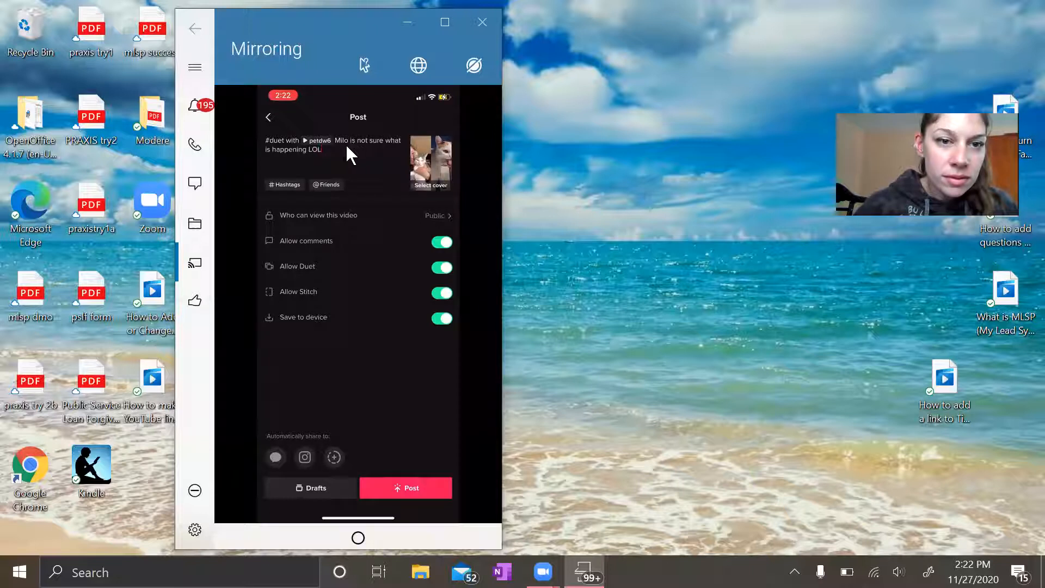
mouse_move(277, 151)
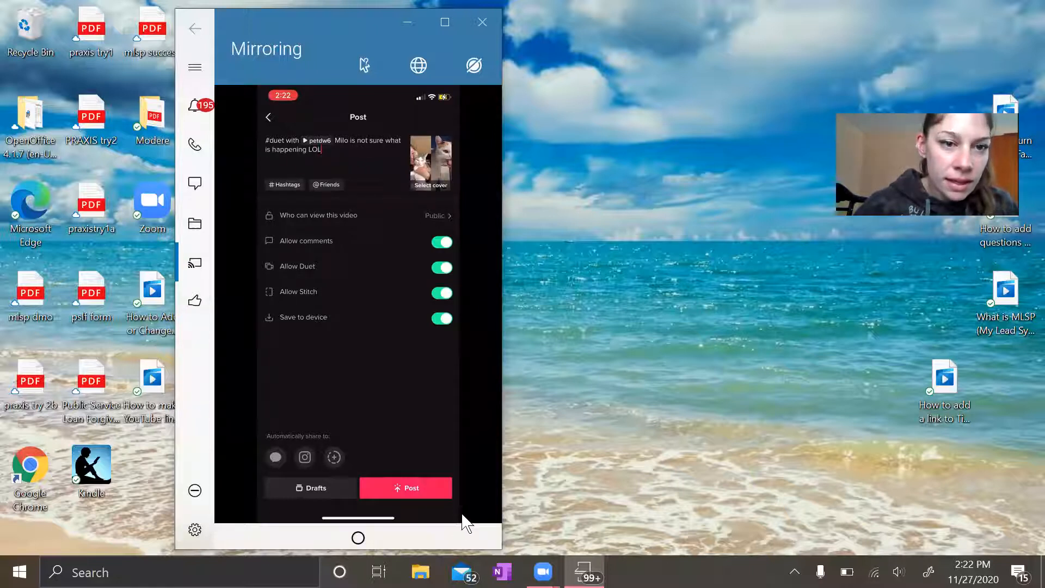
mouse_move(394, 436)
text( Fish soup.??)
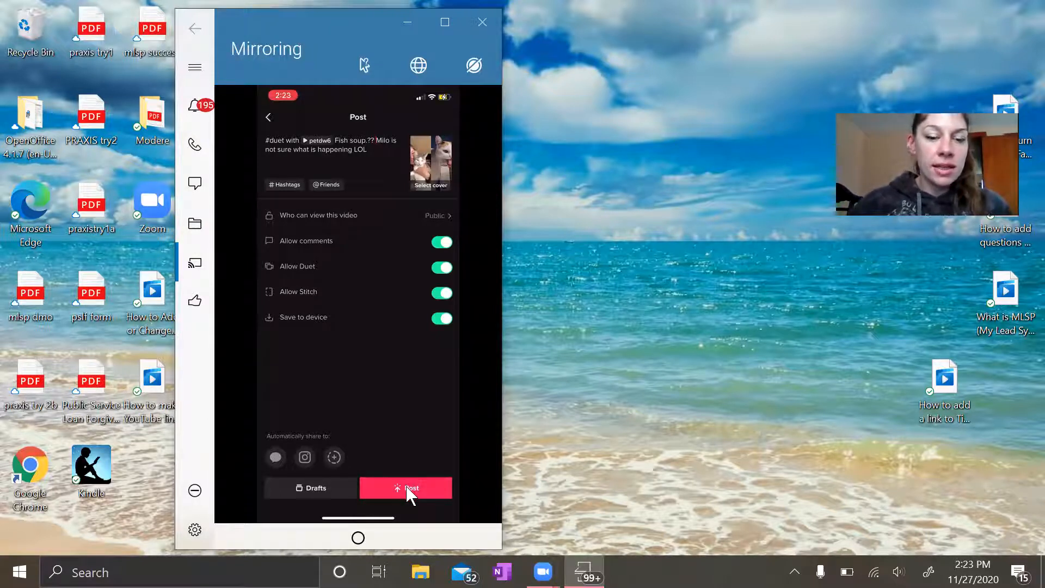
Post the duet video and go to the Me profile page.
click(405, 488)
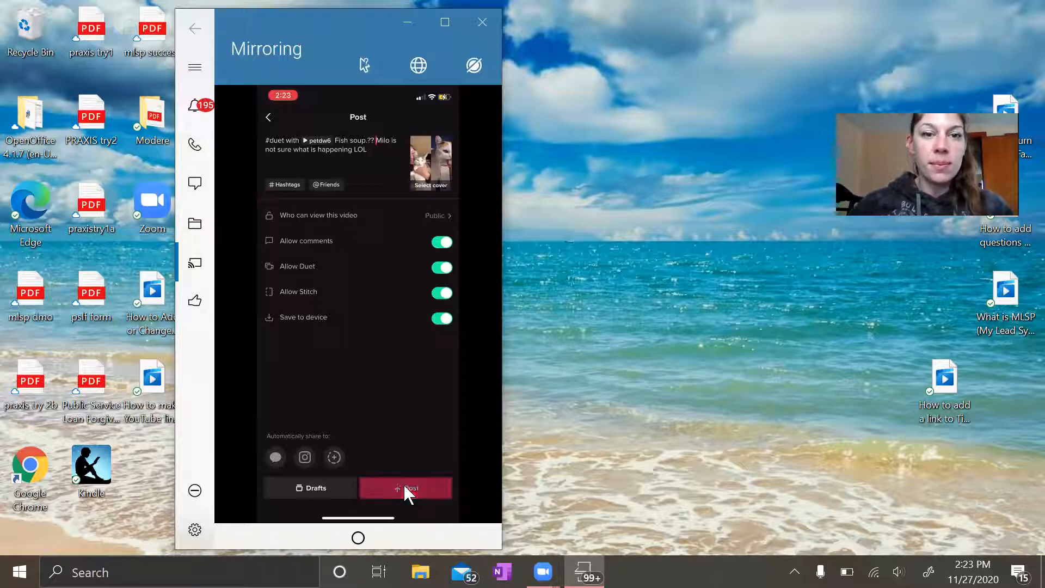
click(405, 488)
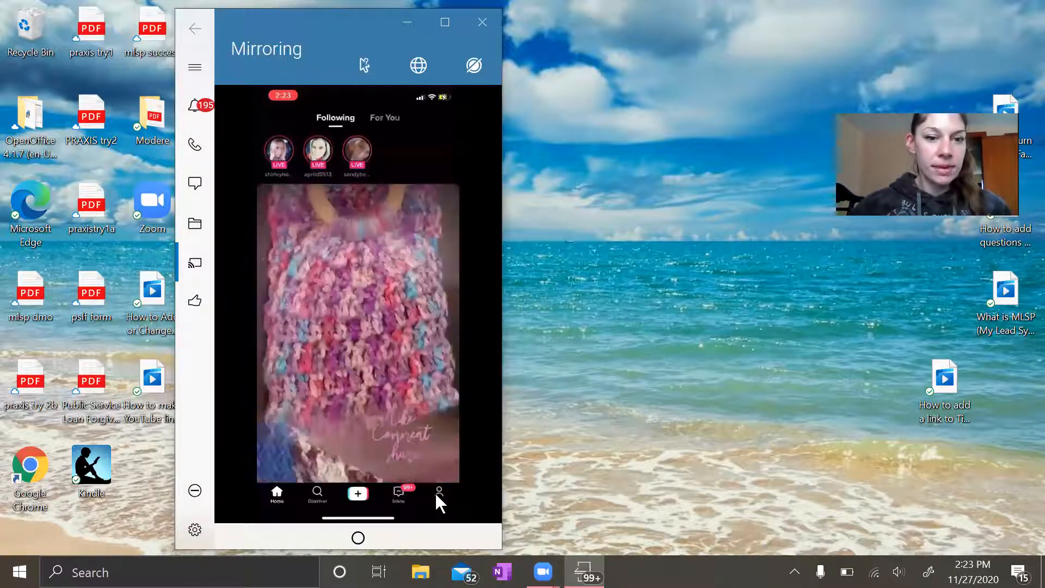
click(439, 496)
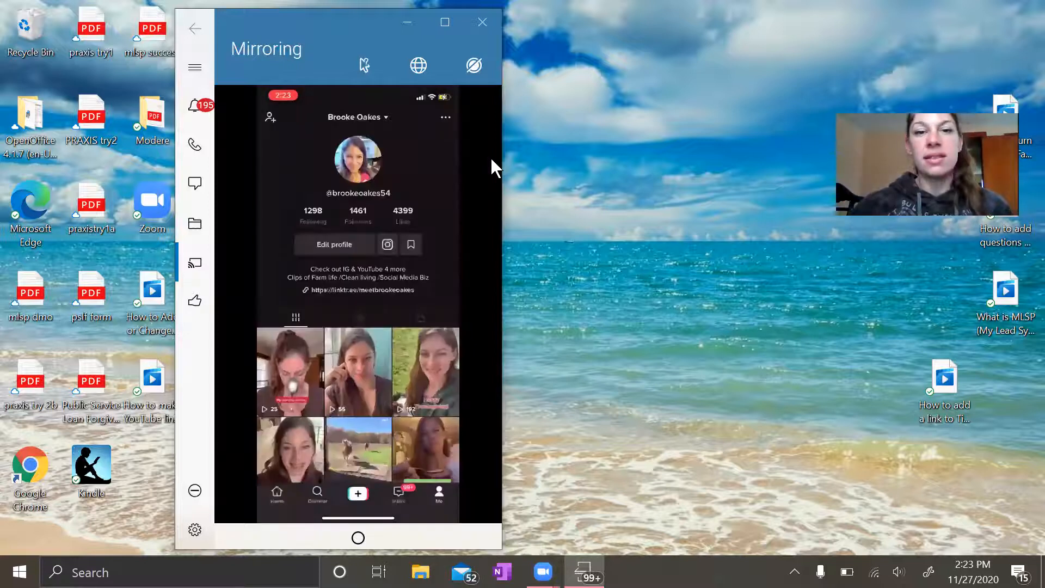